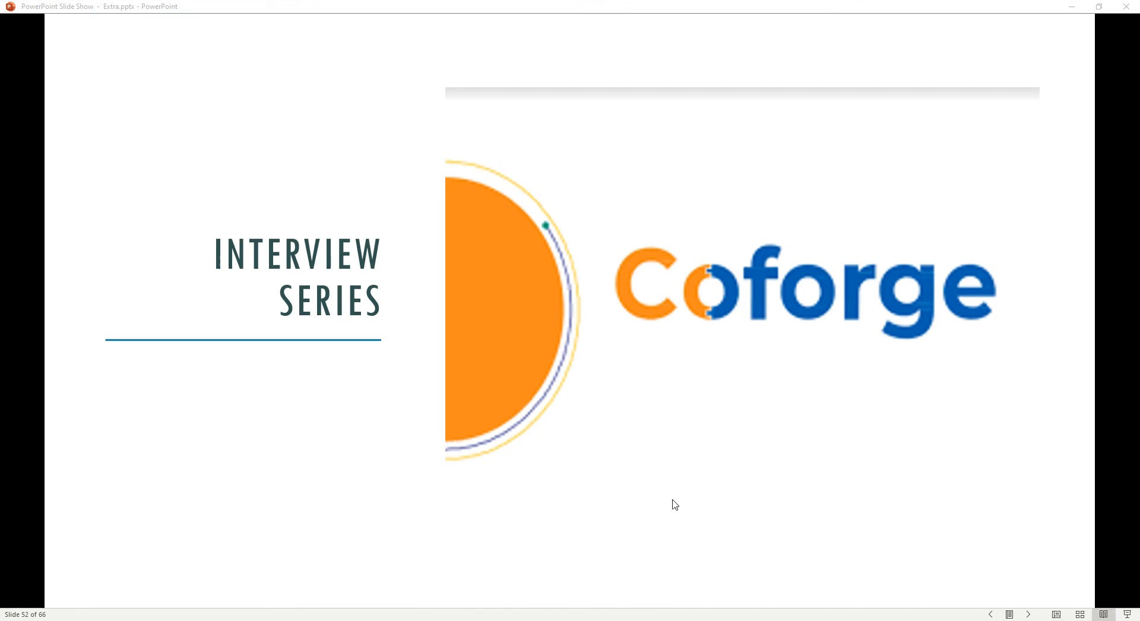
pyautogui.moveTo(1118, 180)
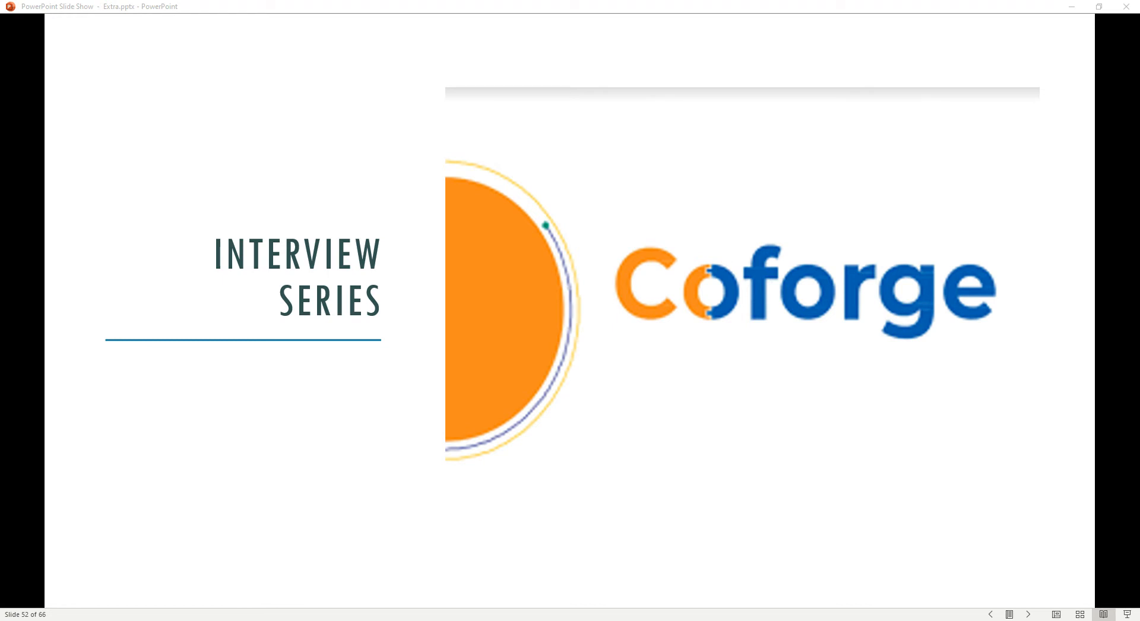
pyautogui.moveTo(921, 352)
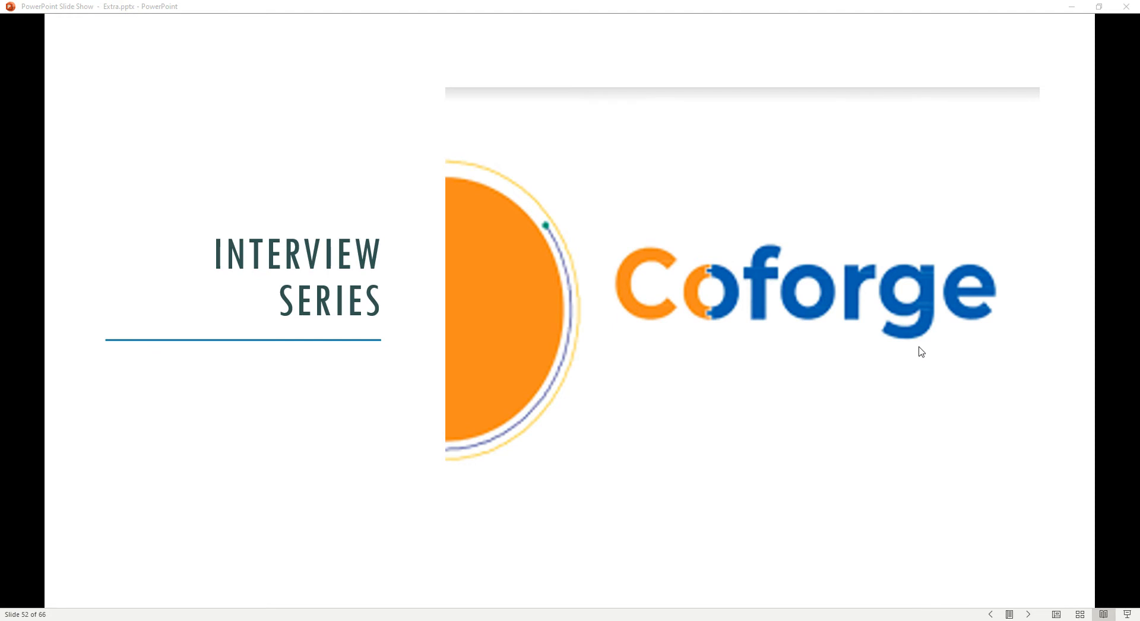
pyautogui.moveTo(806, 437)
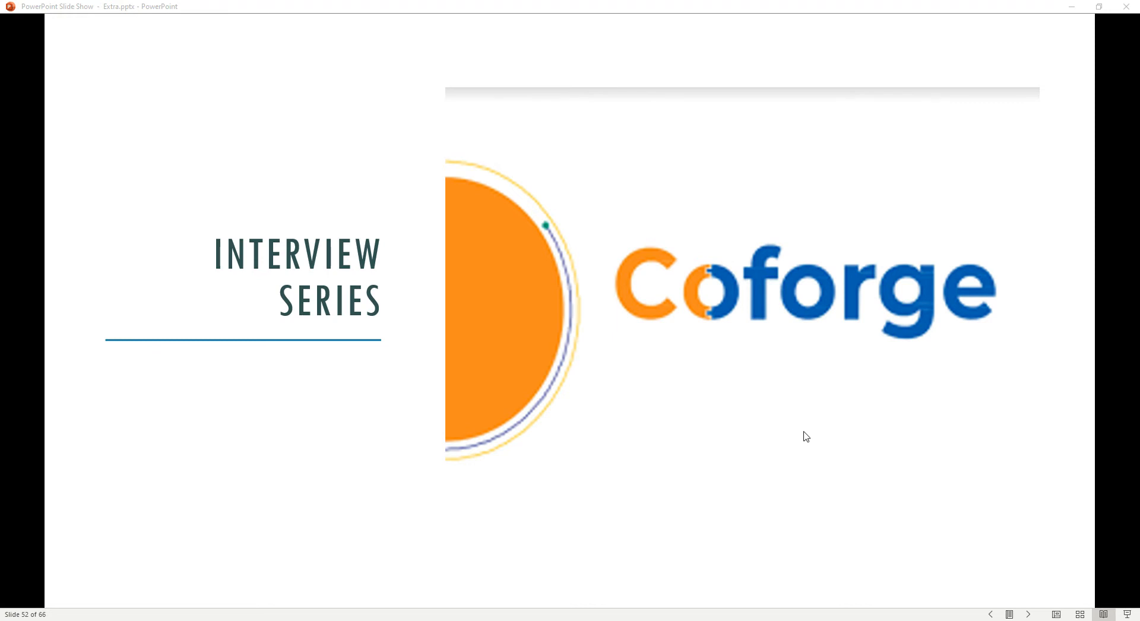
pyautogui.moveTo(642, 502)
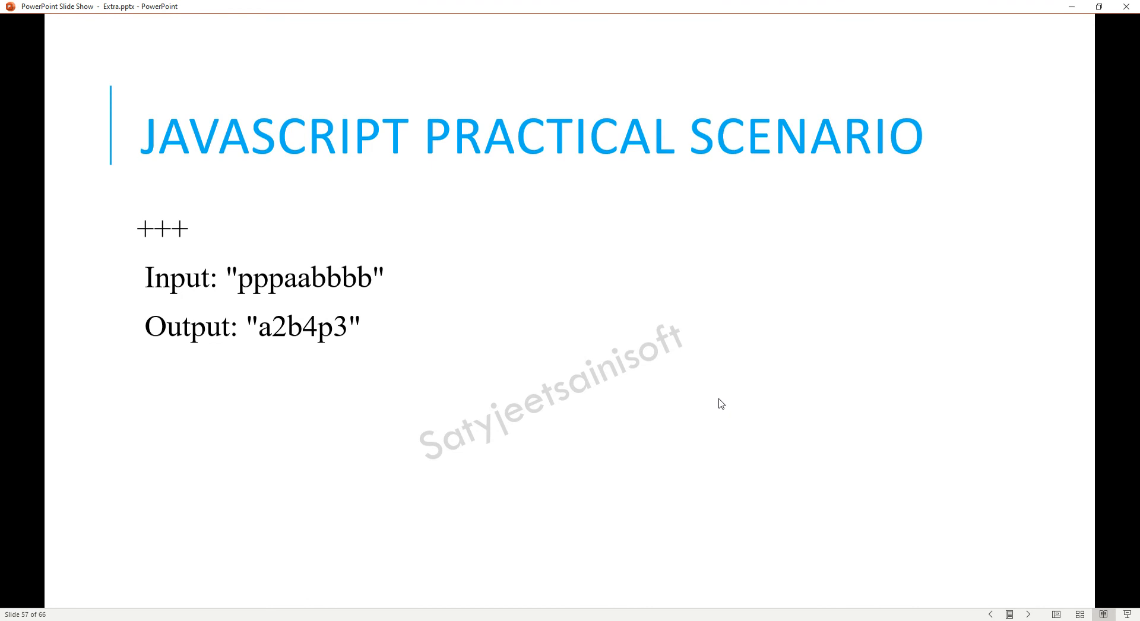
pyautogui.moveTo(338, 339)
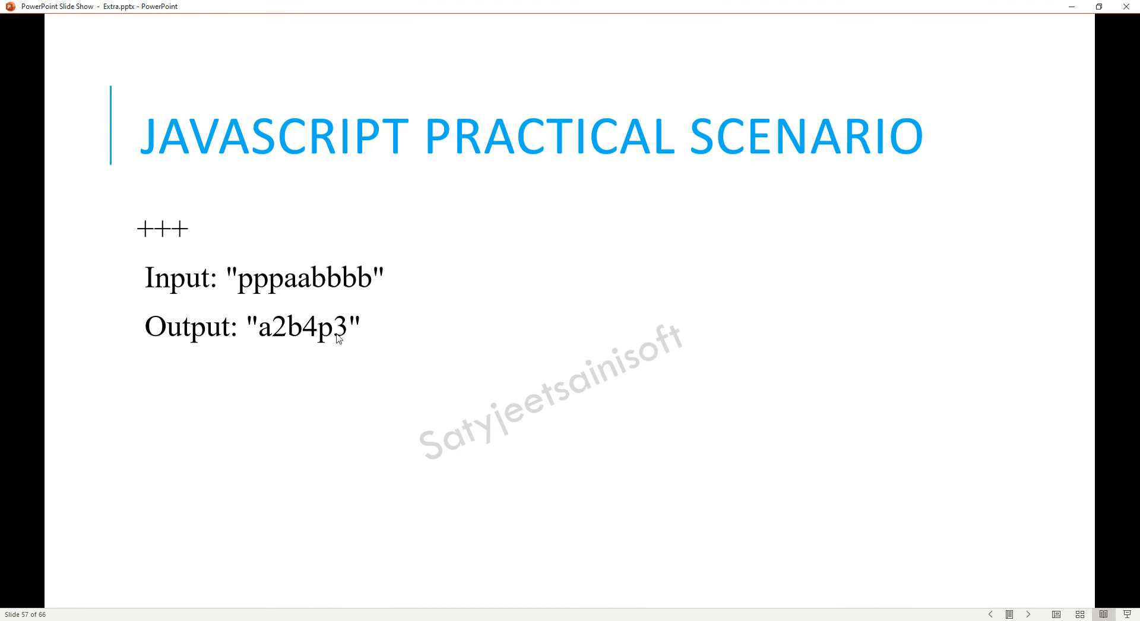
pyautogui.moveTo(314, 285)
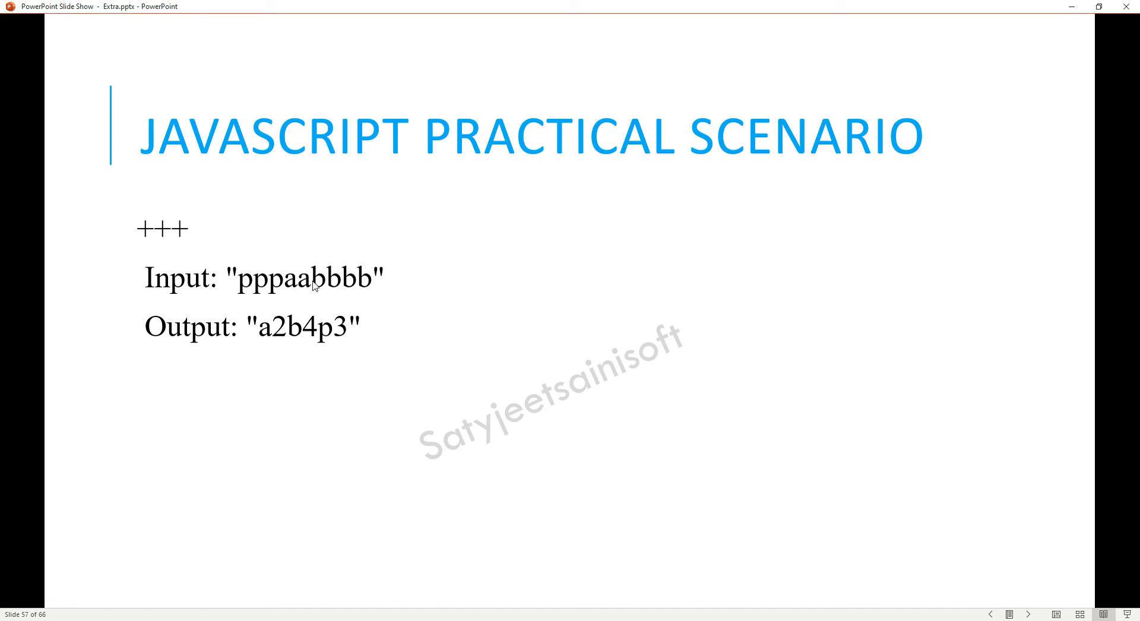
pyautogui.moveTo(286, 291)
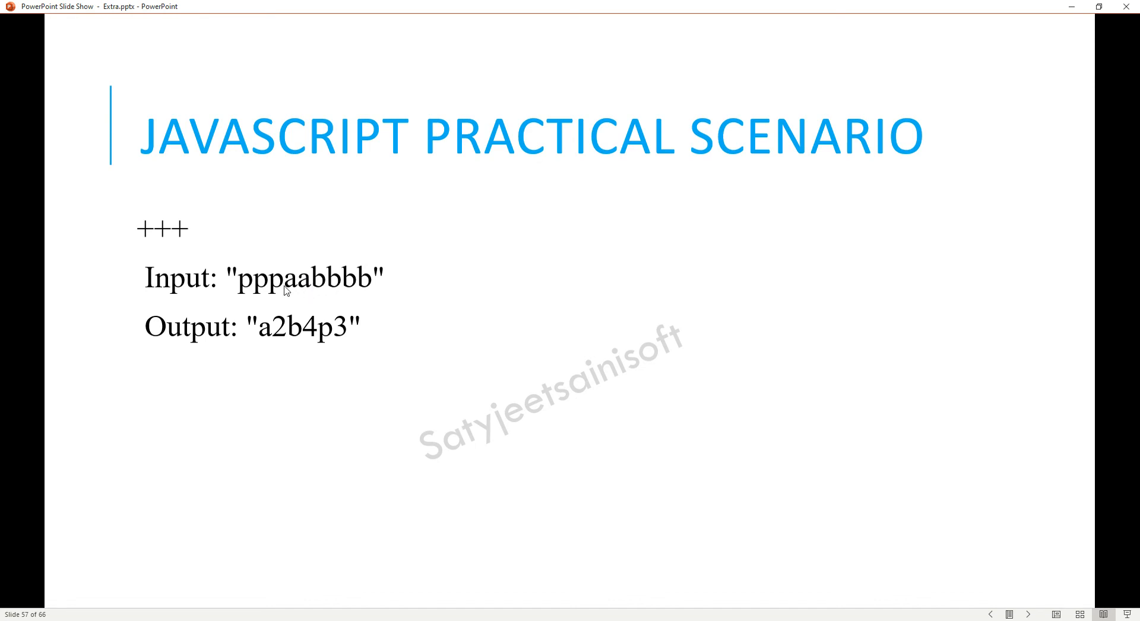
pyautogui.moveTo(292, 323)
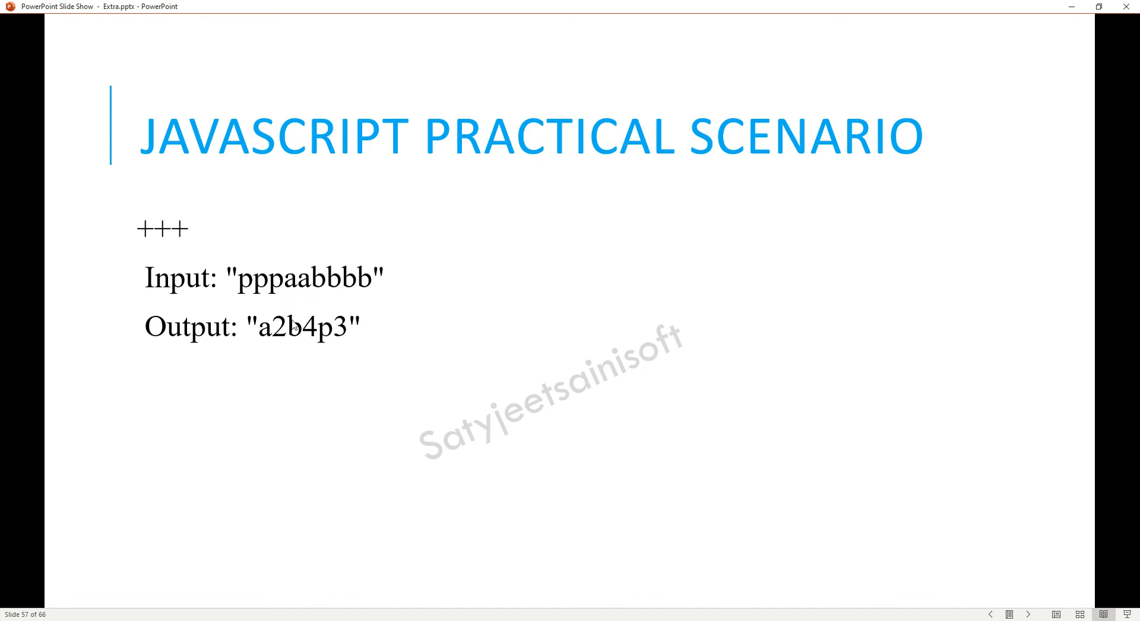
pyautogui.moveTo(415, 339)
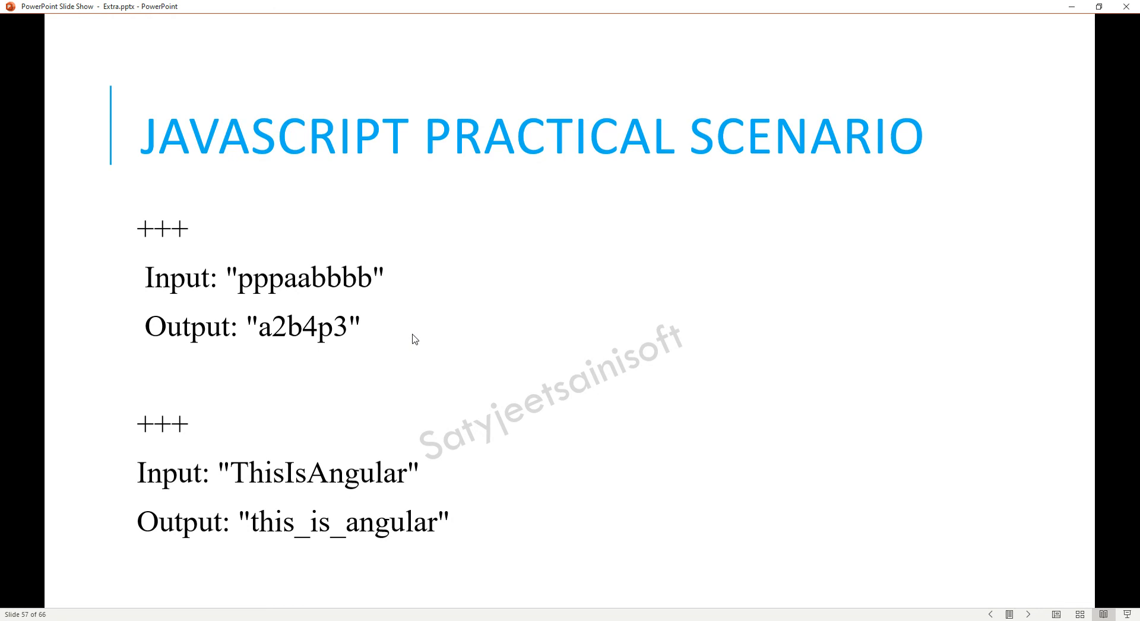
pyautogui.moveTo(243, 473)
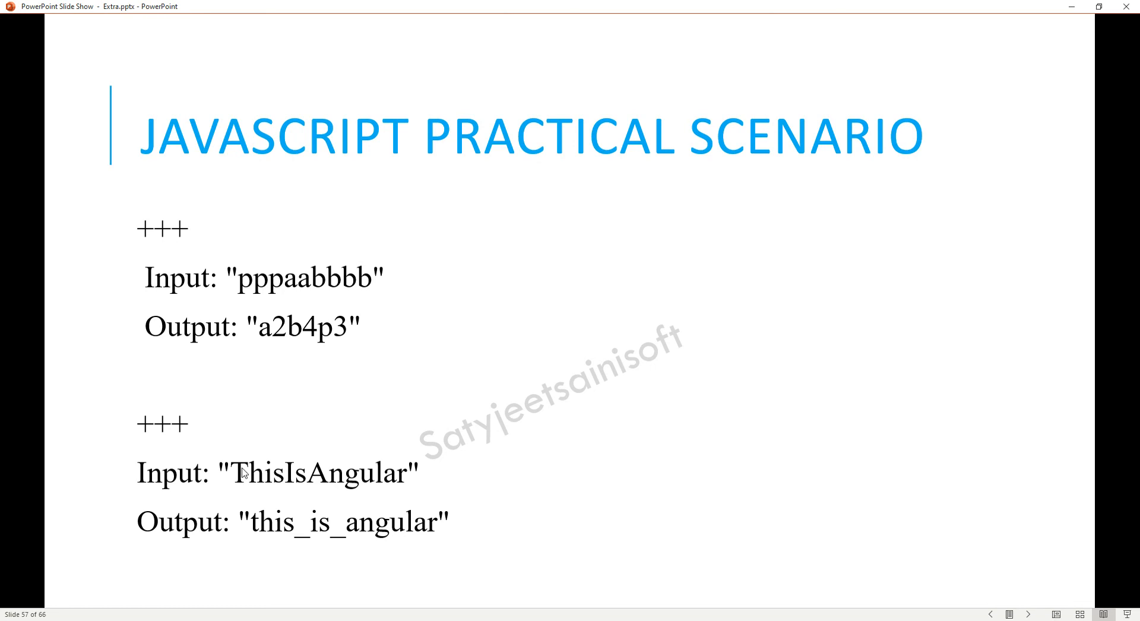
pyautogui.moveTo(247, 491)
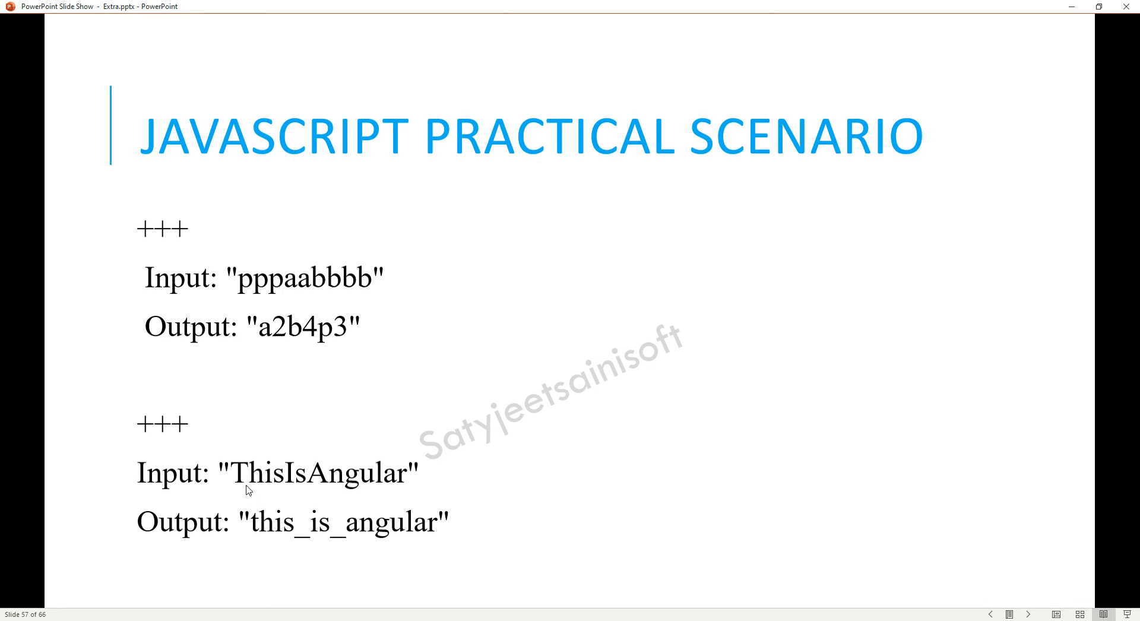
pyautogui.moveTo(252, 529)
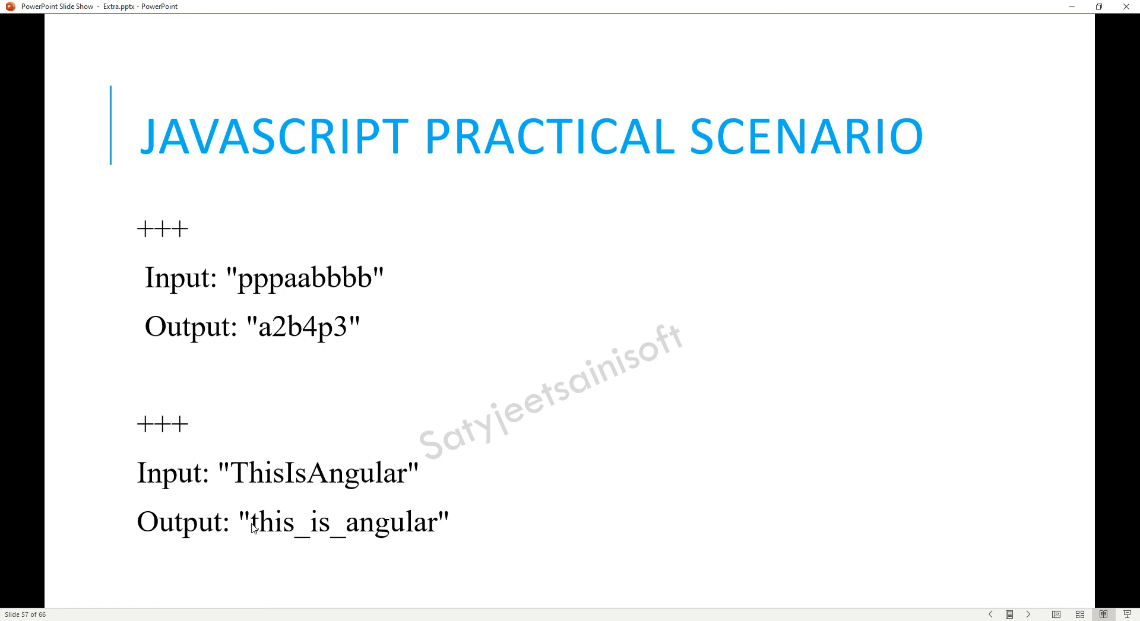
pyautogui.moveTo(366, 529)
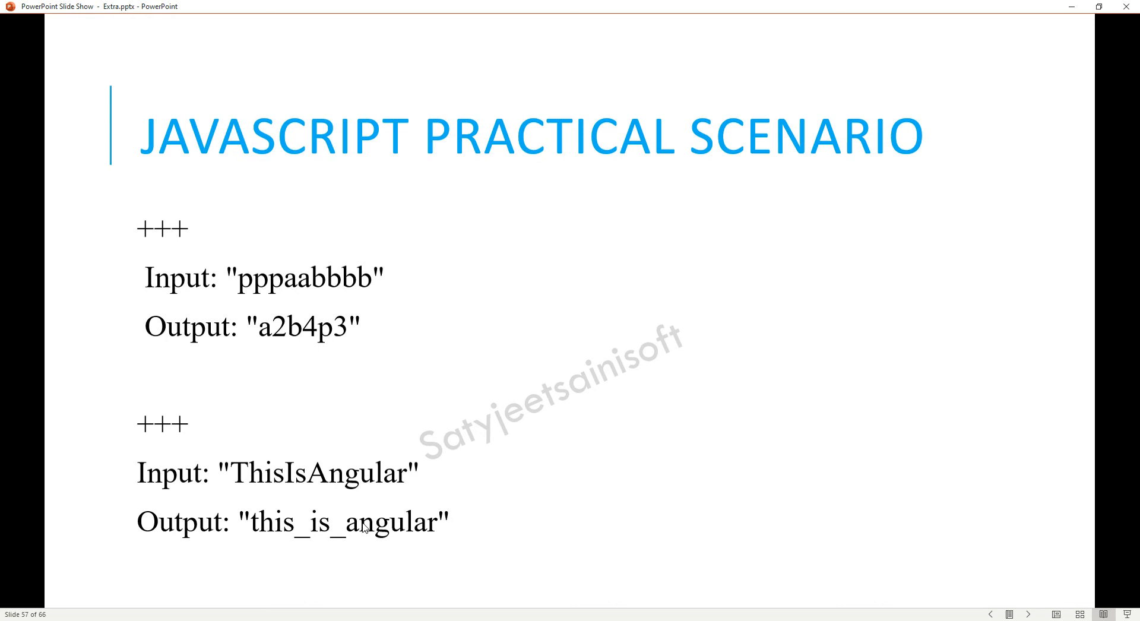
pyautogui.moveTo(530, 524)
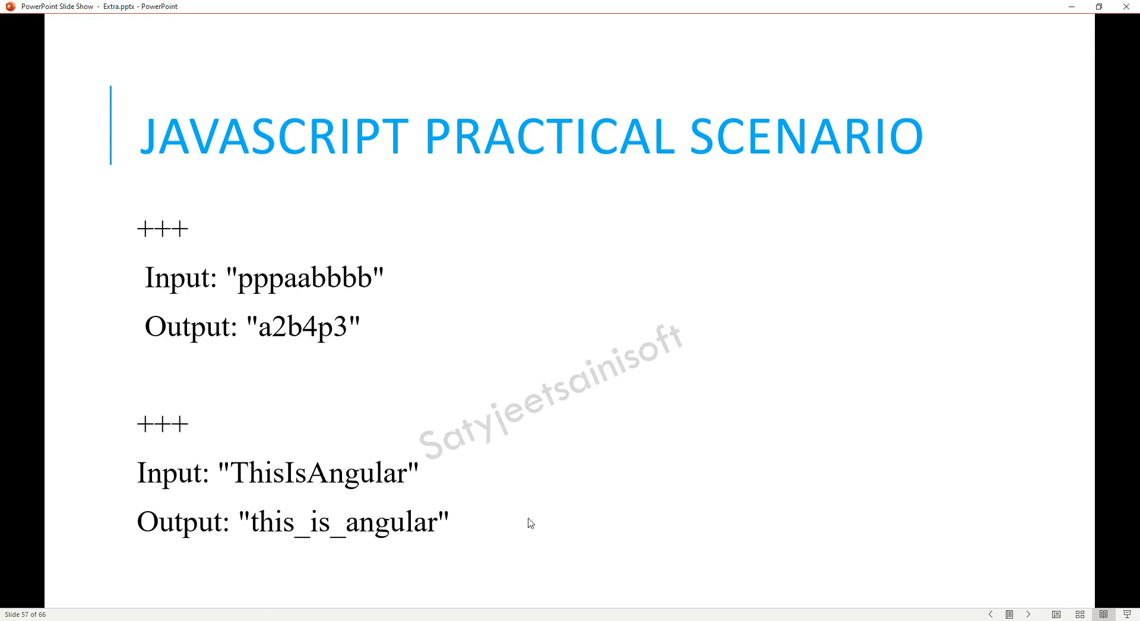